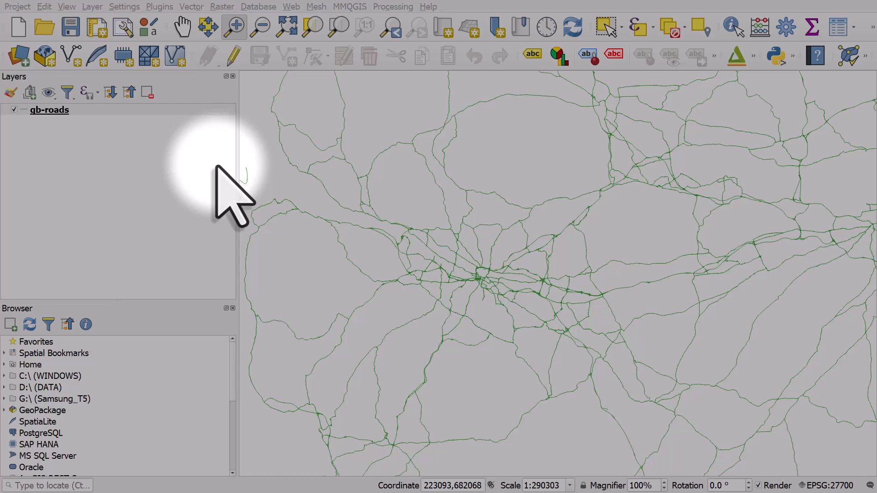
Select the gb-roads layer in the Layers panel
{"action": "left_click", "coordinate": [49, 110]}
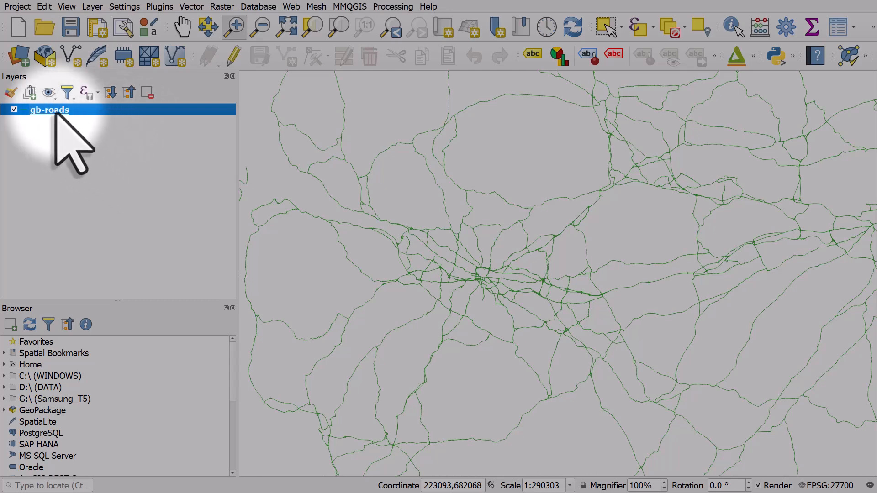
Bring up gb-roads Symbology showing the simple line's green colour and 0.26 mm stroke
{"action": "double_click", "coordinate": [49, 110]}
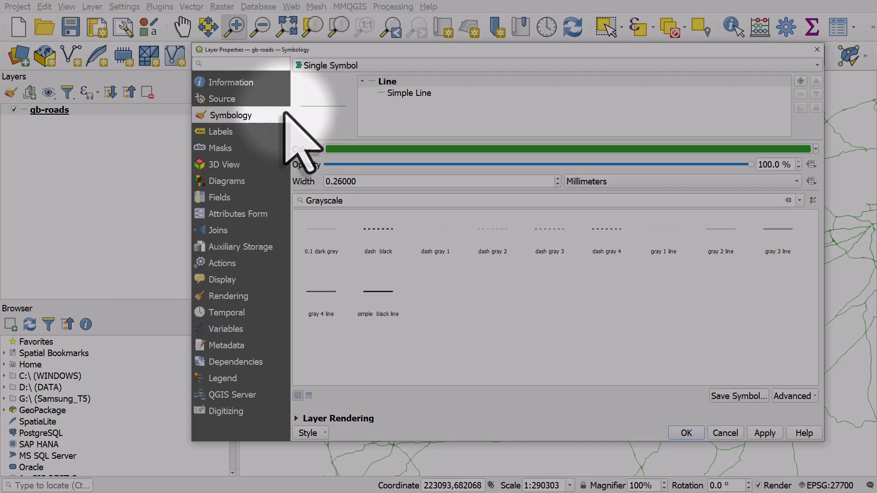
{"action": "left_click", "coordinate": [409, 93]}
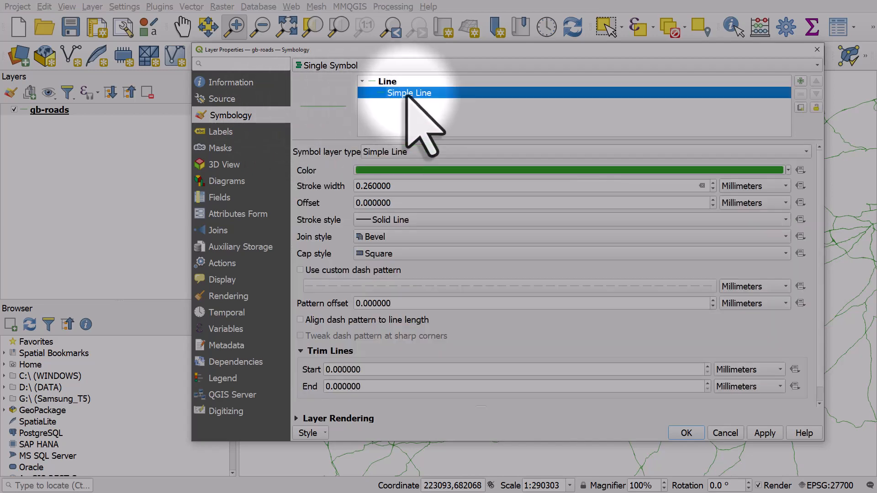
{"action": "mouse_move", "coordinate": [404, 132]}
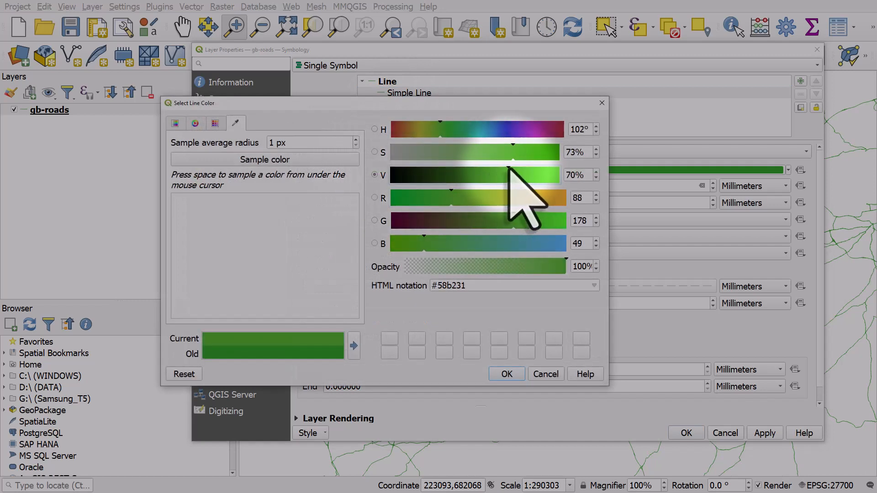
Browse the line colour chooser's recent colours and colour-square views, green at #50a32d
{"action": "left_click", "coordinate": [214, 123]}
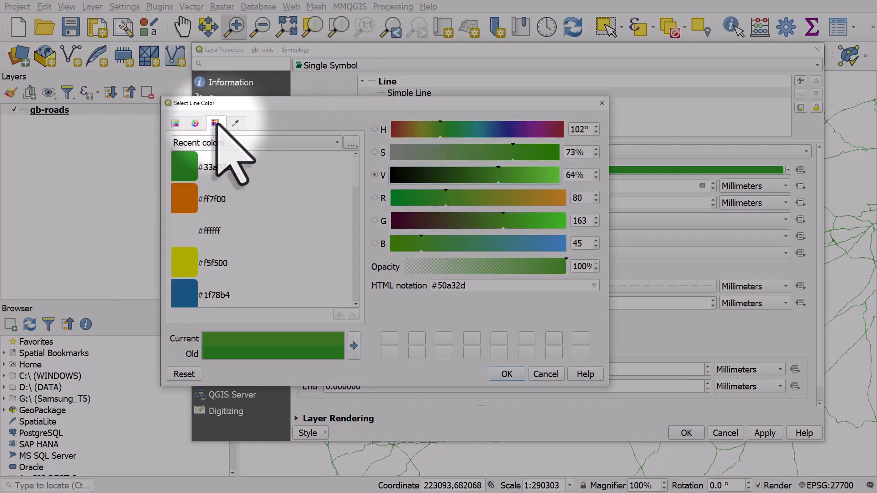
{"action": "left_click", "coordinate": [174, 123]}
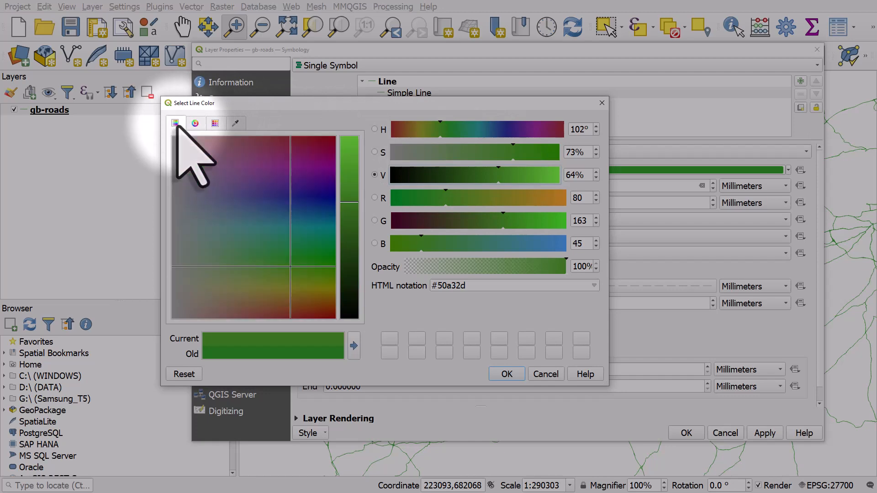